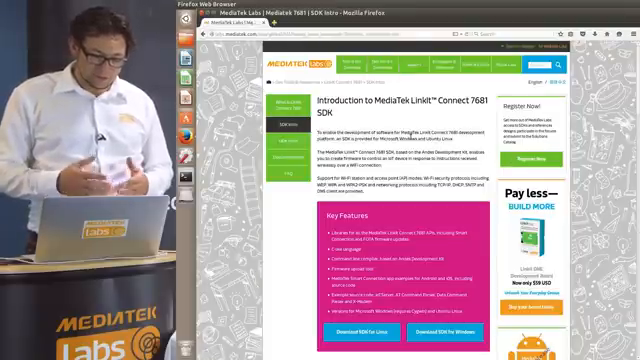
Scroll down the LinkIt Connect 7681 SDK Intro page to review its features and download options
scroll("down", 3)
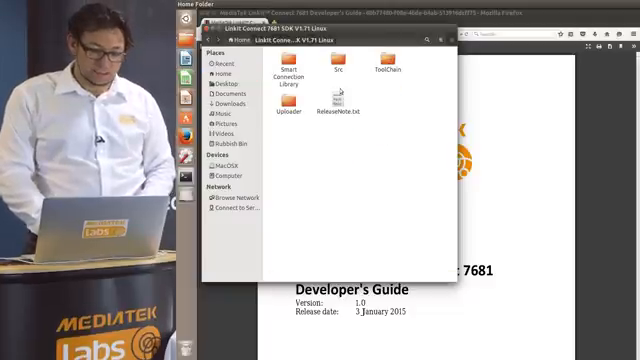
Create a Home AndesTools folder and extract the ToolChain's Andes archive into it
left_click(388, 68)
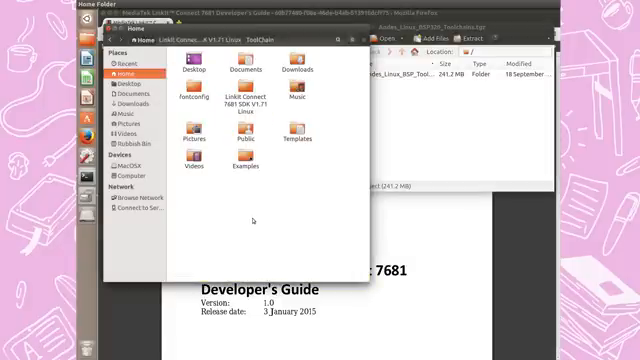
right_click(255, 218)
type("AndesTools")
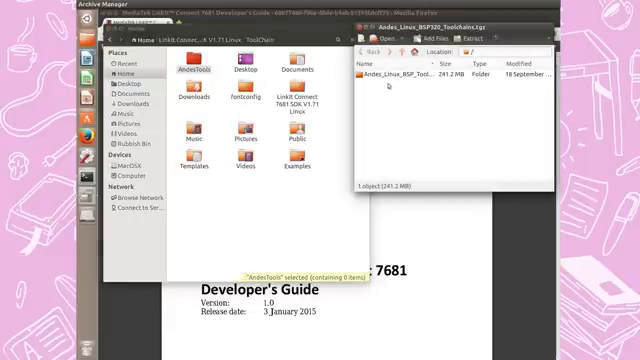
double_click(406, 78)
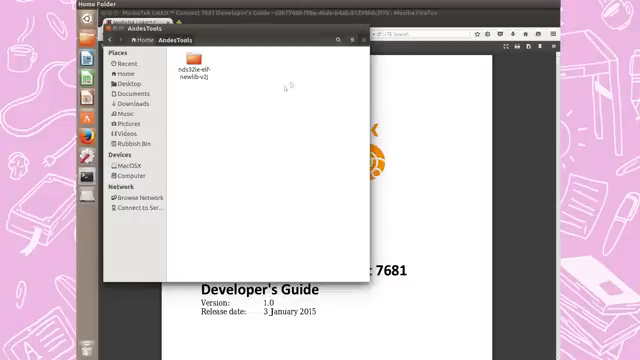
left_click(122, 73)
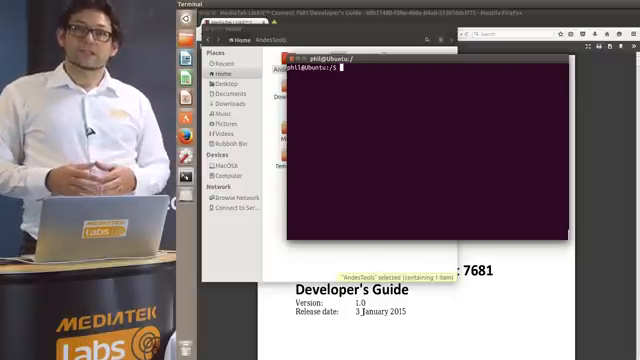
Change directory into the SDK's Src folder under /home/phil
type("cd")
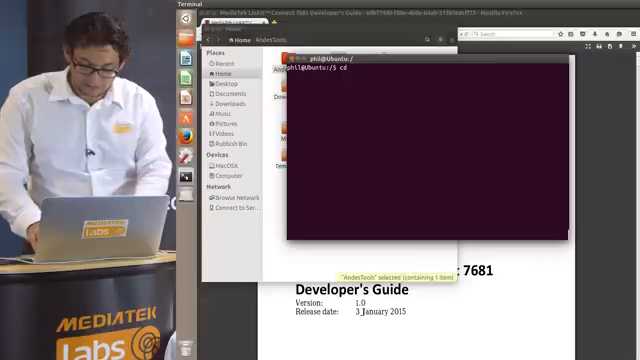
type("/1")
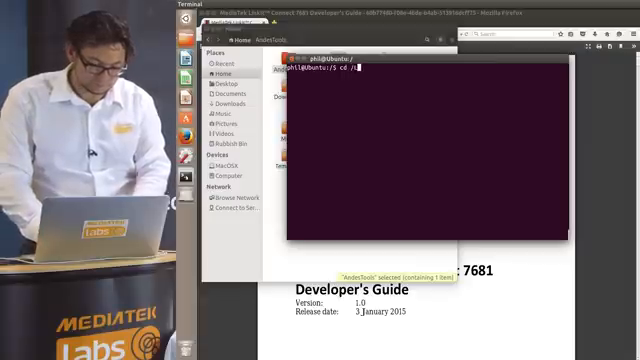
type("/")
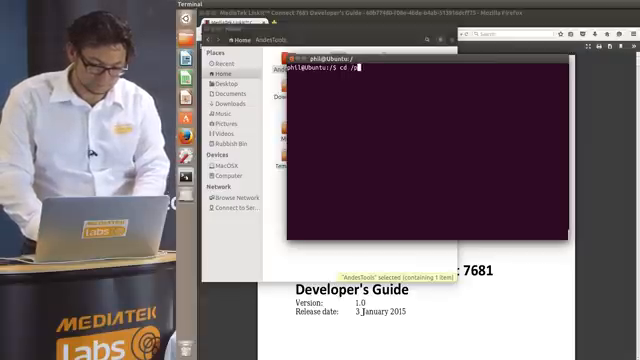
type("/home/phil/LinkIt\\ Connect\\ 7681\\ SDK\\ V1.71\\ Linux/")
type("cd")
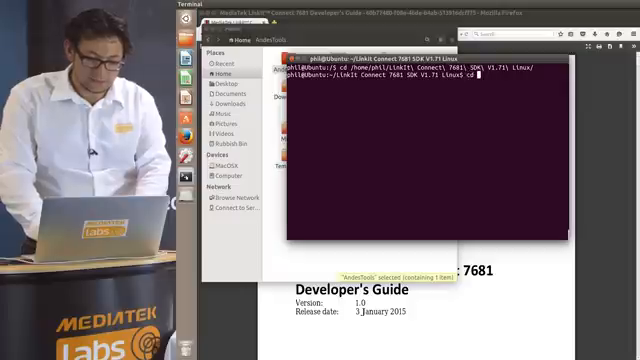
type("Src/")
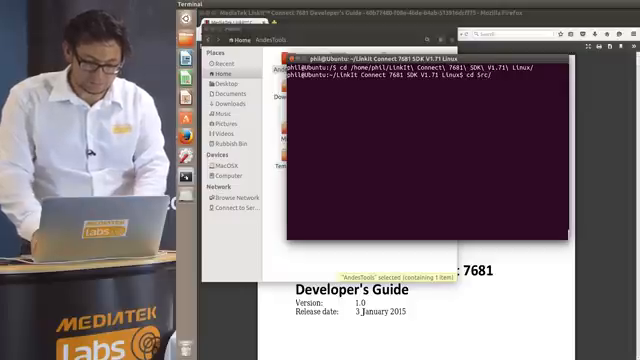
key("Return")
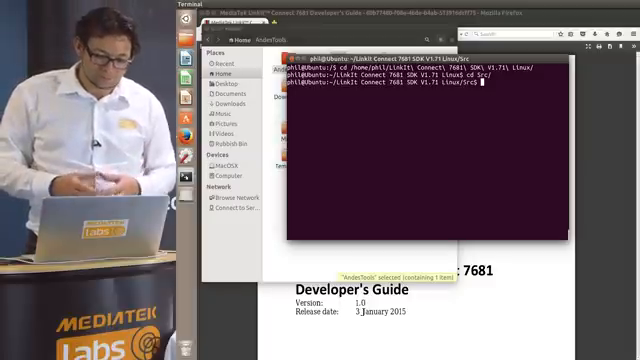
Make the Src folder's shell scripts executable with chmod 755 *.sh
type("chmod")
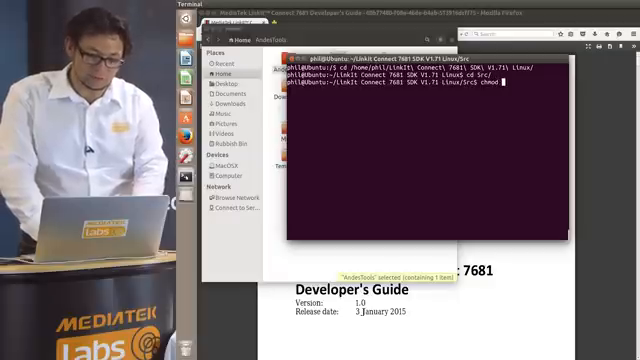
type("755 *.")
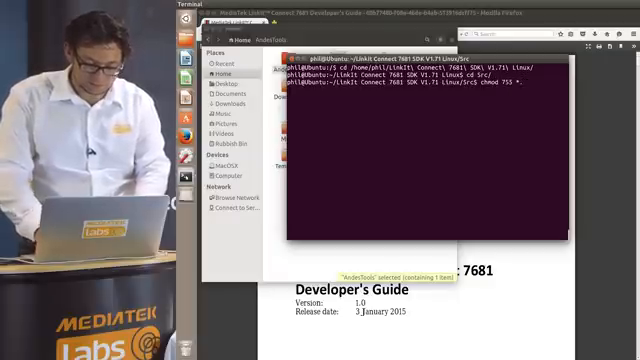
type("sh")
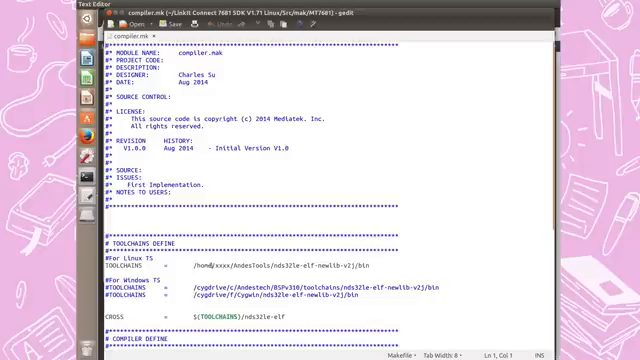
Edit compiler.mk's TOOLCHAINS line to the AndesTools bin path and save
type("pj")
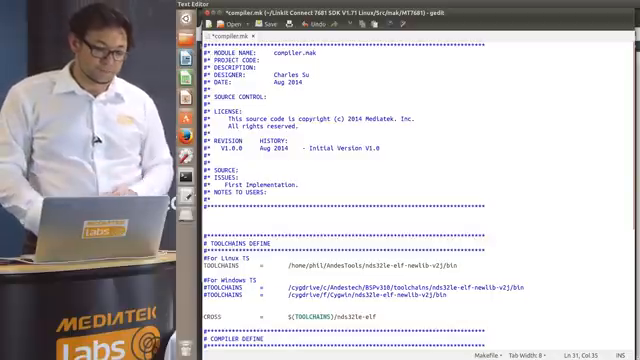
key("ctrl+s")
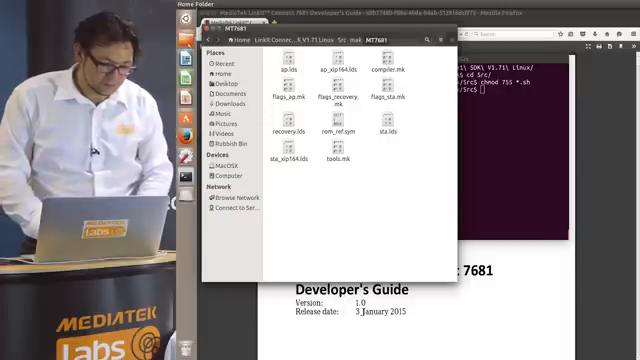
Go up to the SDK's top folder, then open the empty Home Projects folder
left_click(224, 57)
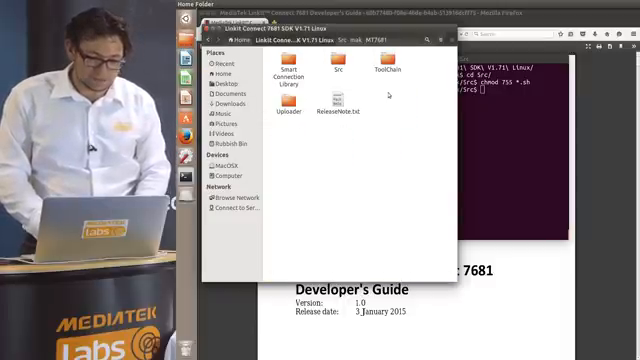
left_click(338, 70)
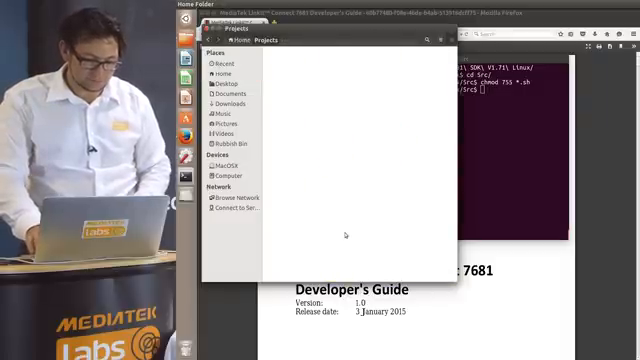
left_click(289, 58)
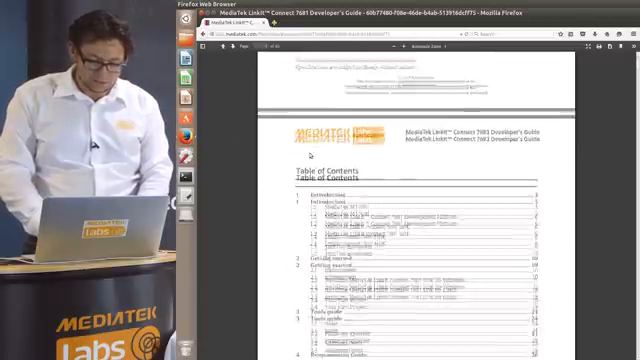
Scroll down the LinkIt 7681 Developer's Guide table of contents
scroll("down", 3)
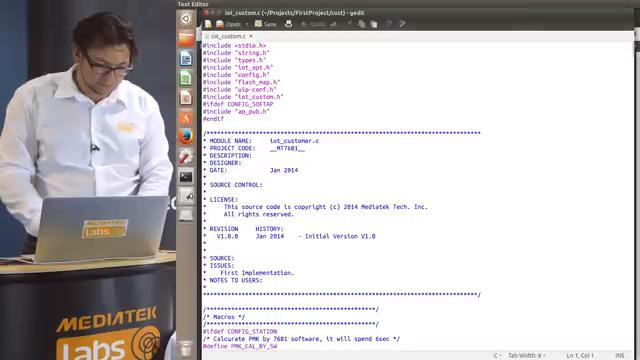
Scroll down through iot_custom.c in gedit
scroll("down", 3)
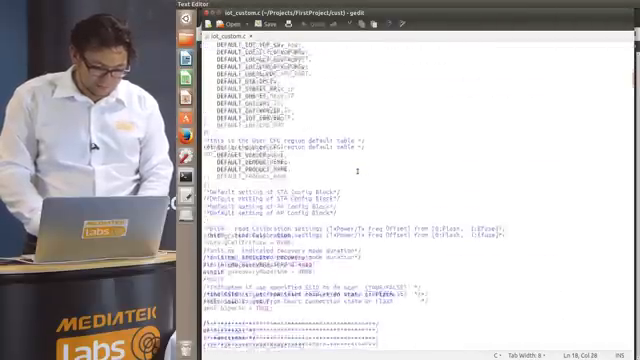
scroll("down", 3)
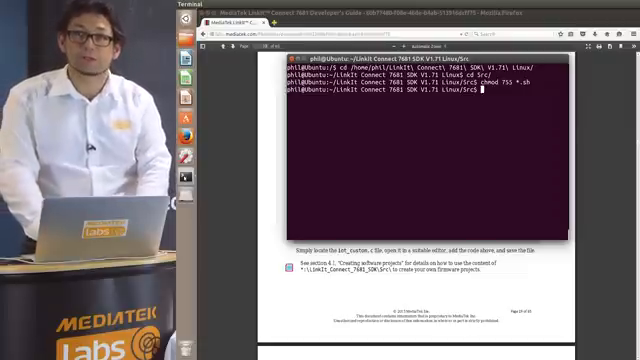
Change directory to /home/phil/Projects, then into FirstProject
type("cd /")
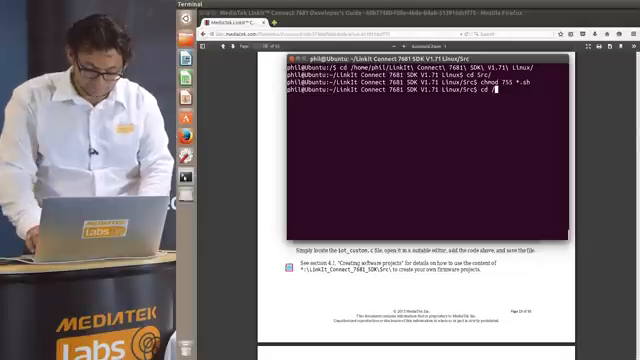
type("home.")
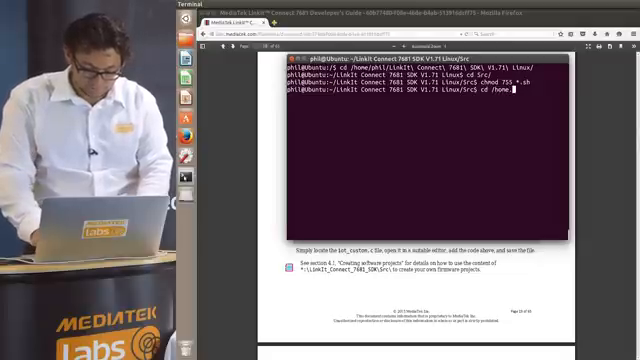
type("phil/")
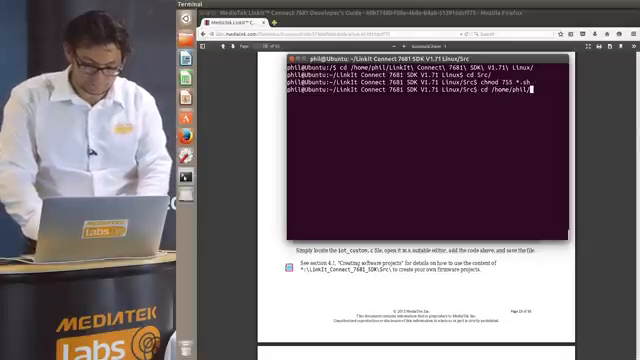
type("Projects/")
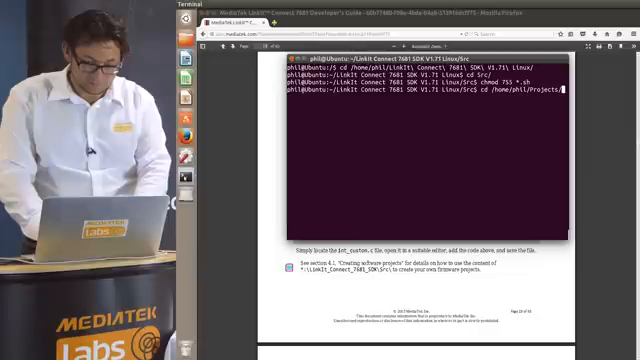
type("cd Fir")
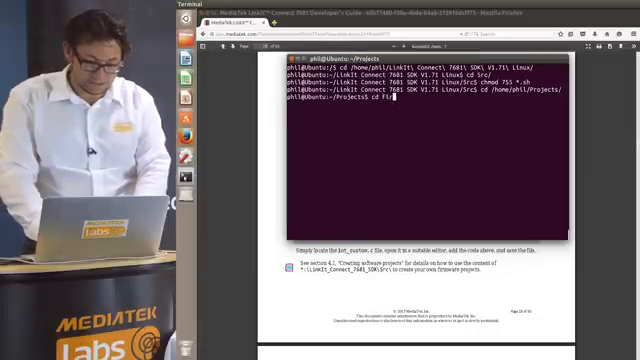
type("FirstProject/")
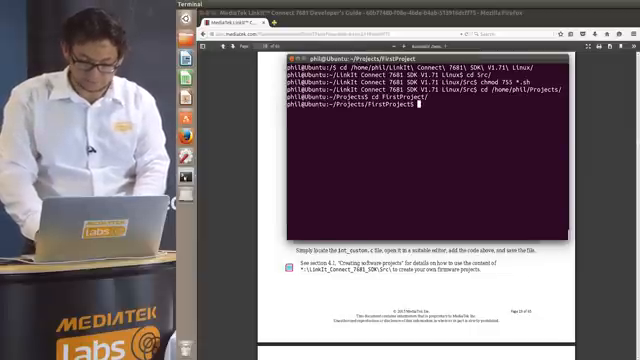